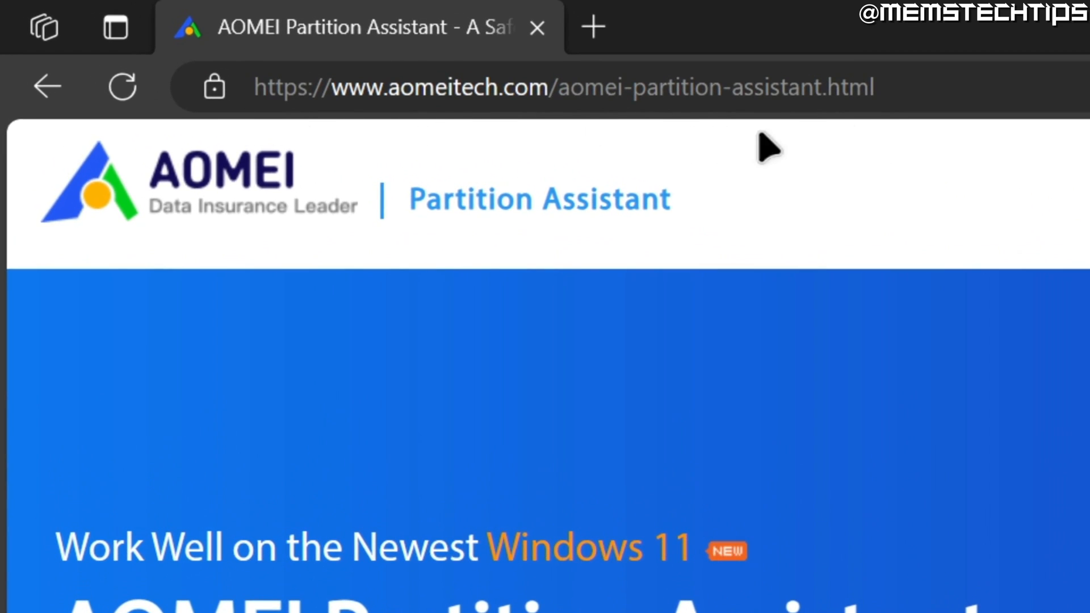
{"action": "mouse_move", "coordinate": [846, 136]}
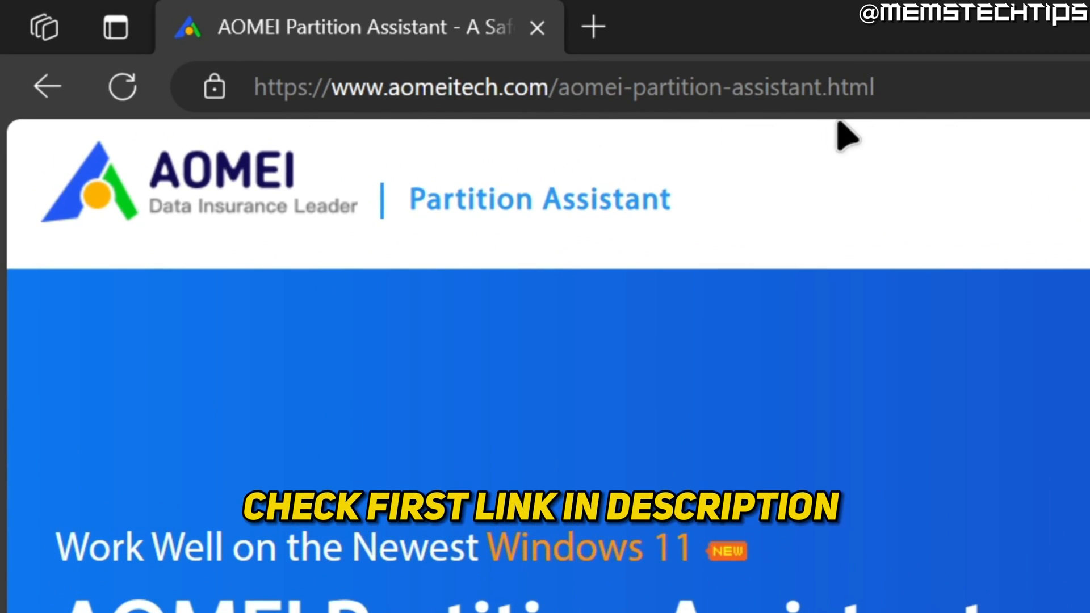
{"action": "mouse_move", "coordinate": [917, 145]}
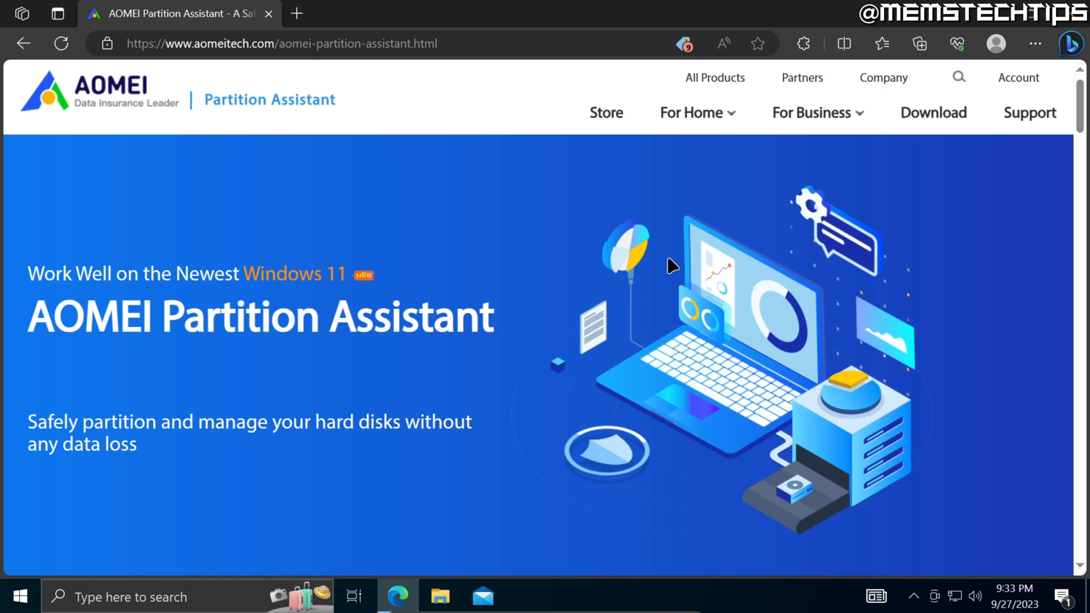
Scroll to For FREE Users and download the Partition Assistant Standard Edition freeware installer
{"action": "scroll", "scroll_direction": "down", "scroll_amount": 3}
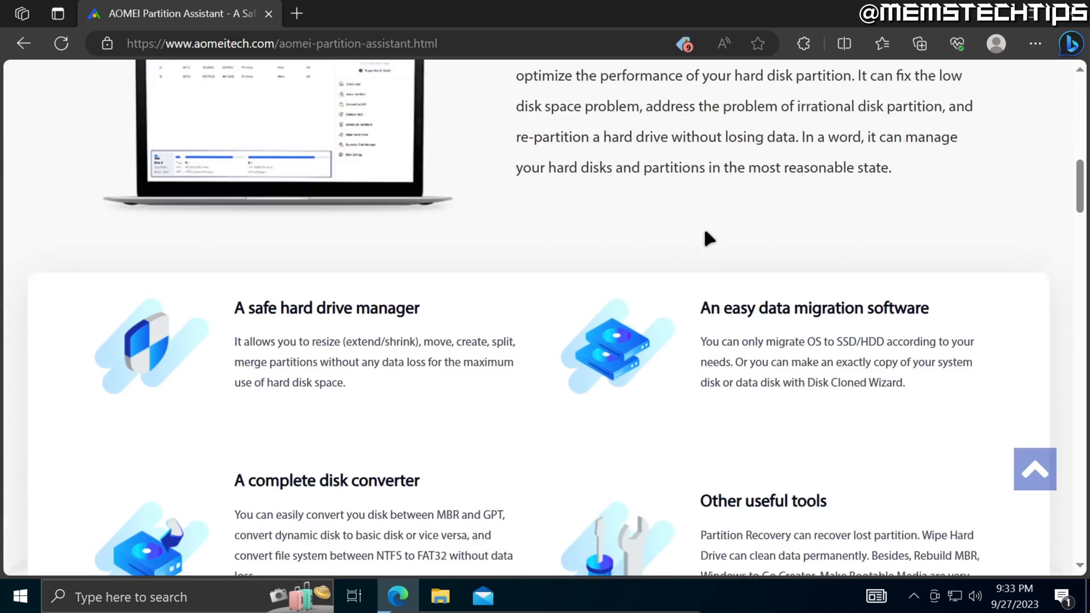
{"action": "scroll", "scroll_direction": "down", "scroll_amount": 3}
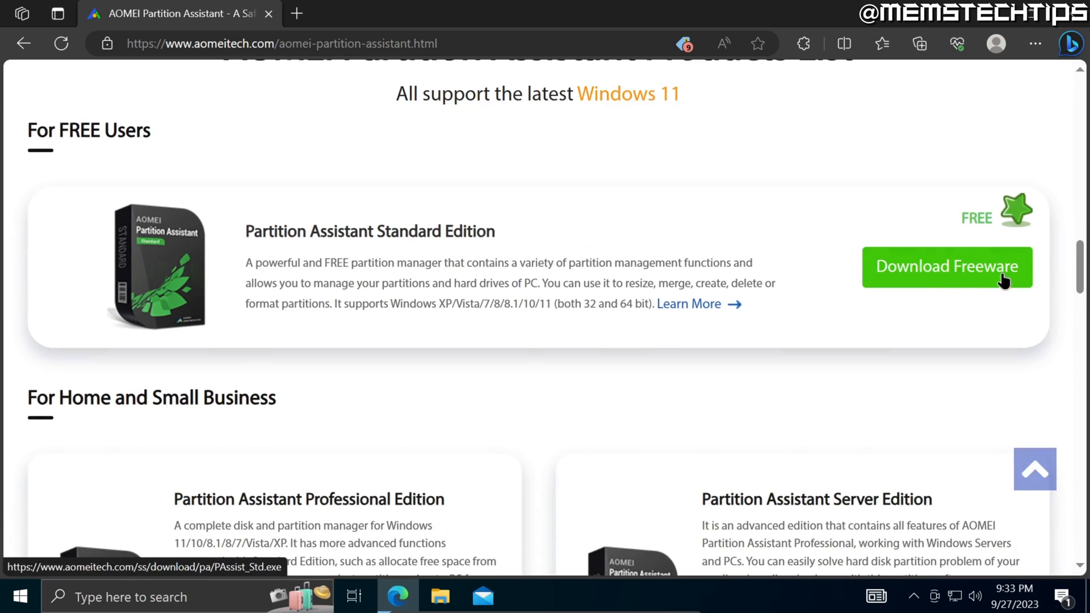
{"action": "mouse_move", "coordinate": [444, 250]}
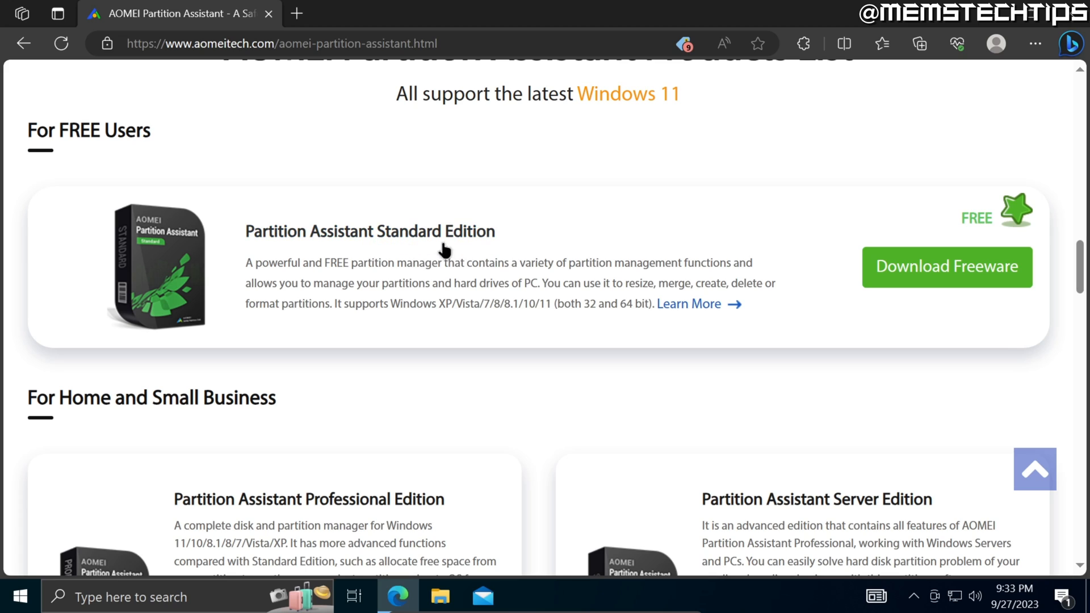
{"action": "mouse_move", "coordinate": [801, 304]}
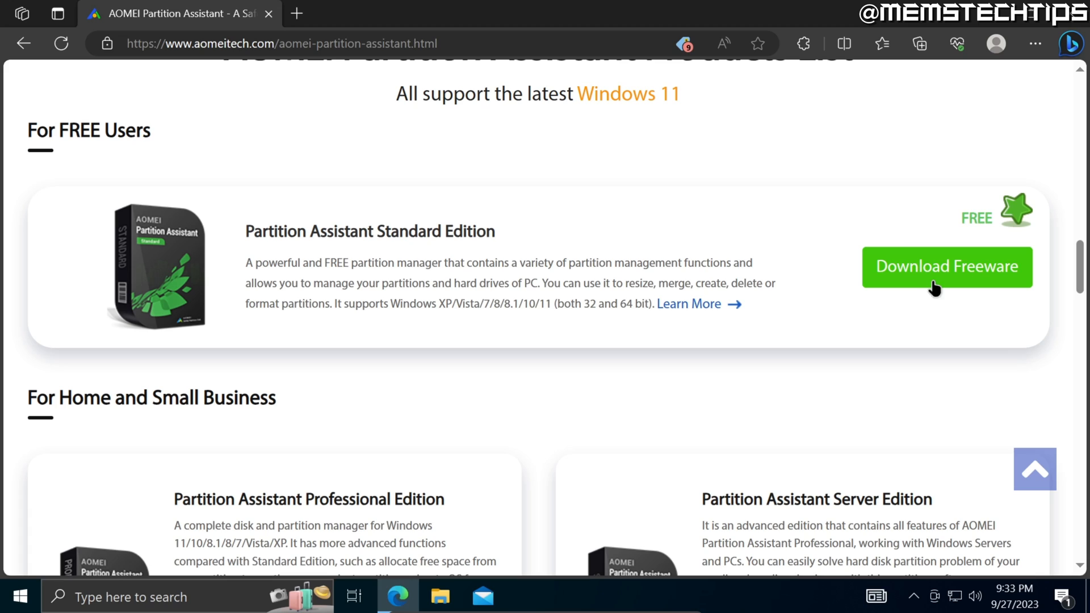
{"action": "left_click", "coordinate": [947, 267]}
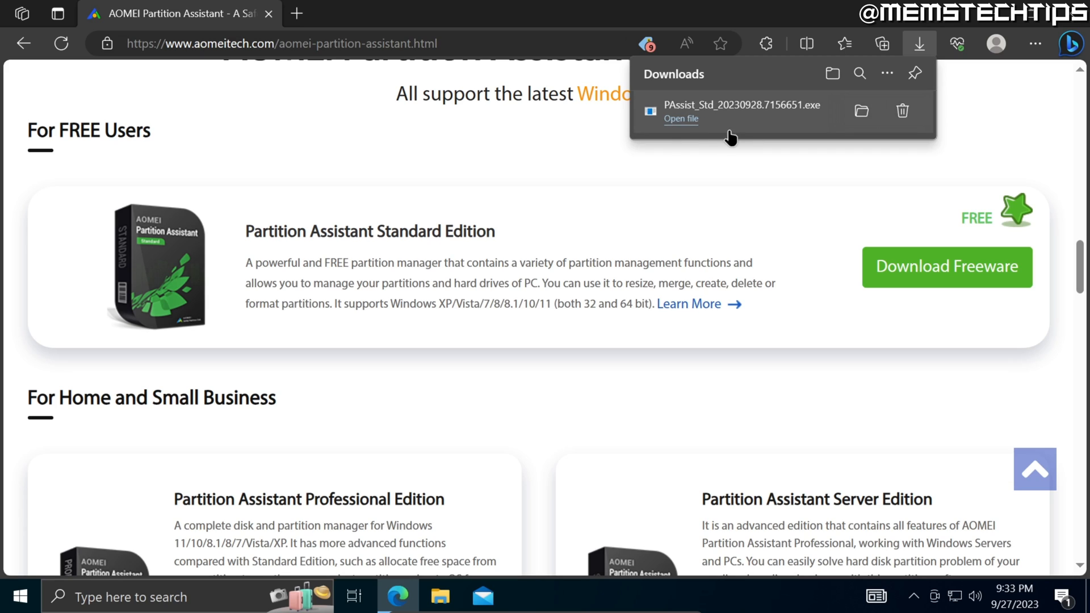
Run the downloaded .exe, approve User Account Control, and show the setup language list
{"action": "left_click", "coordinate": [681, 118]}
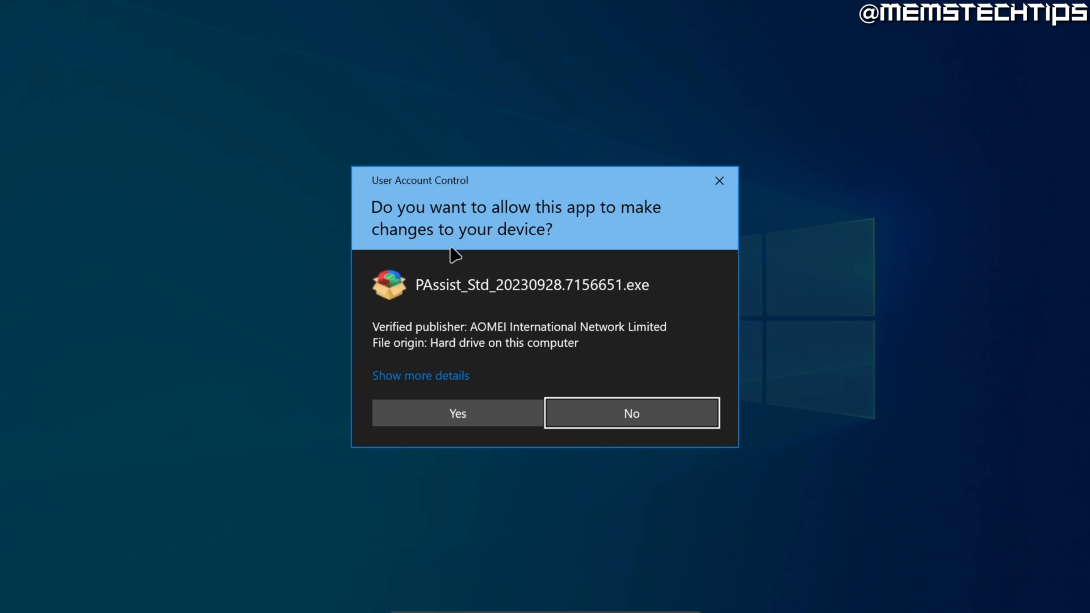
{"action": "mouse_move", "coordinate": [493, 204]}
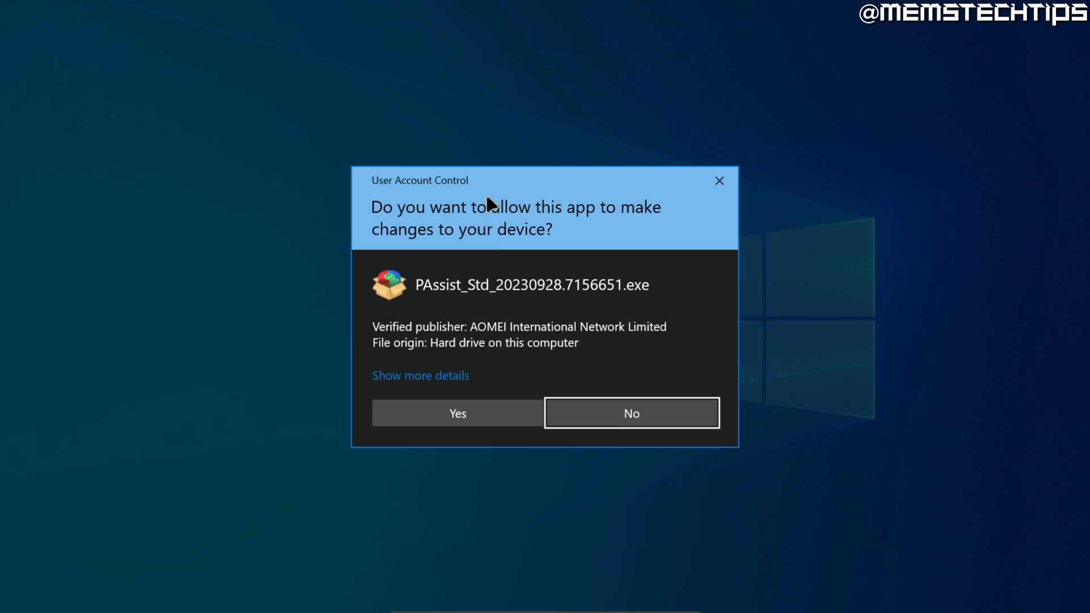
{"action": "left_click", "coordinate": [456, 413]}
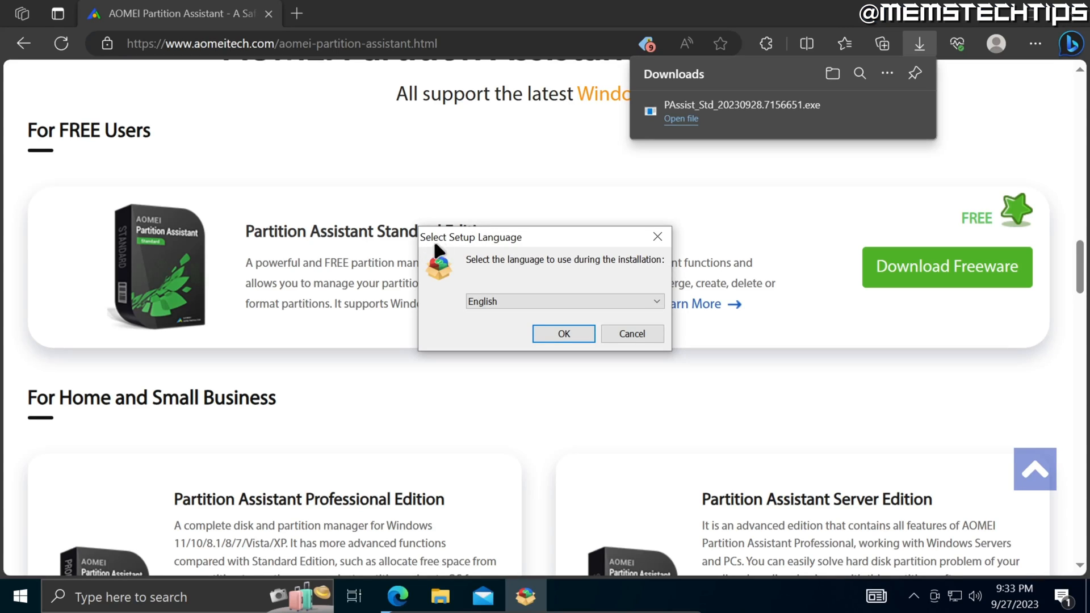
{"action": "mouse_move", "coordinate": [499, 251]}
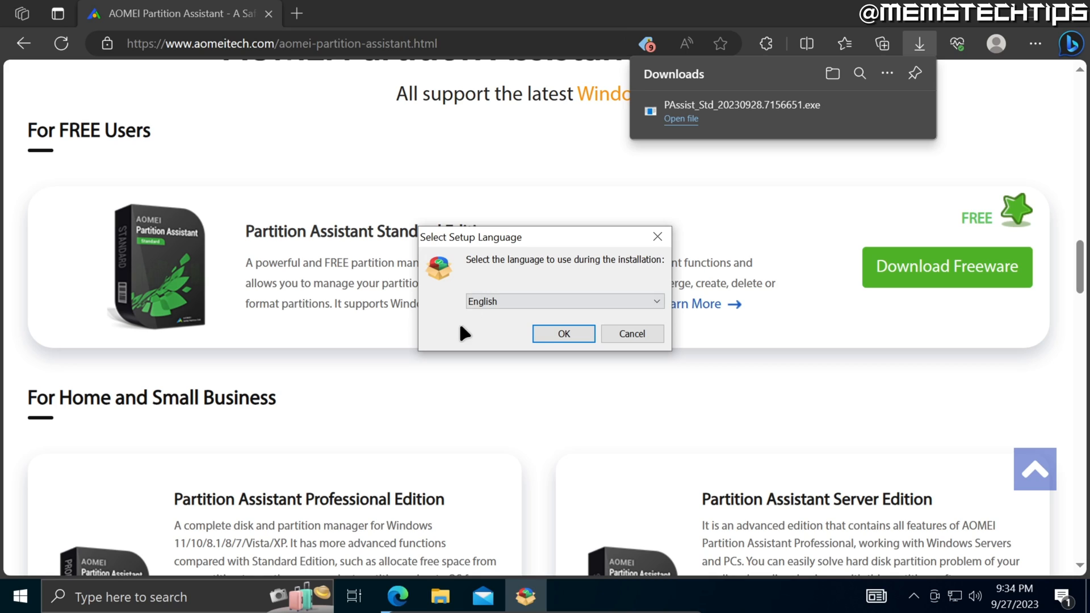
{"action": "left_click", "coordinate": [564, 301]}
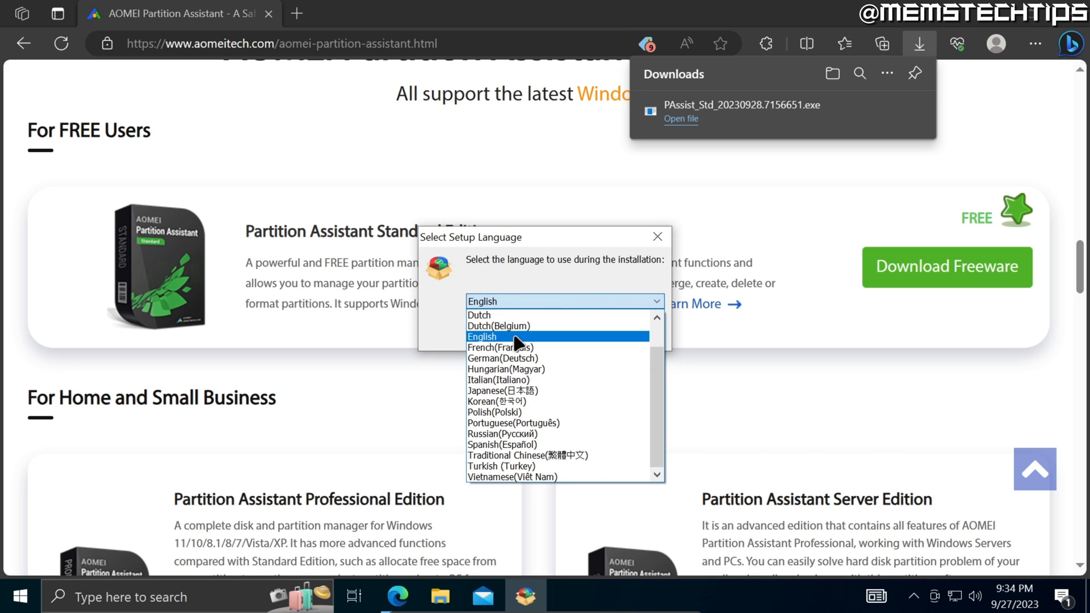
Choose English as the setup language and confirm
{"action": "left_click", "coordinate": [481, 337]}
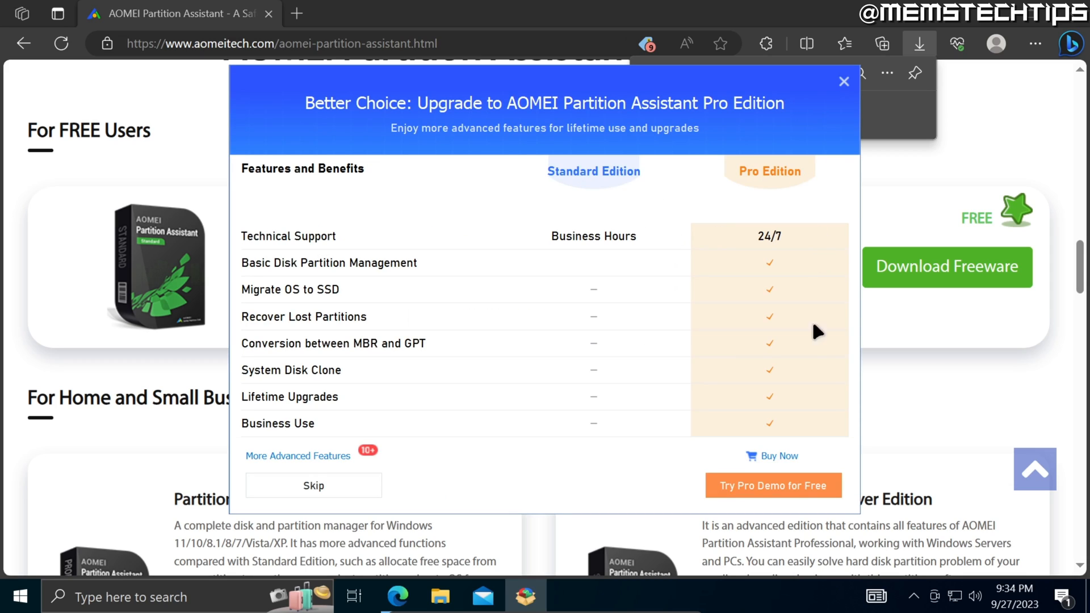
{"action": "mouse_move", "coordinate": [744, 187]}
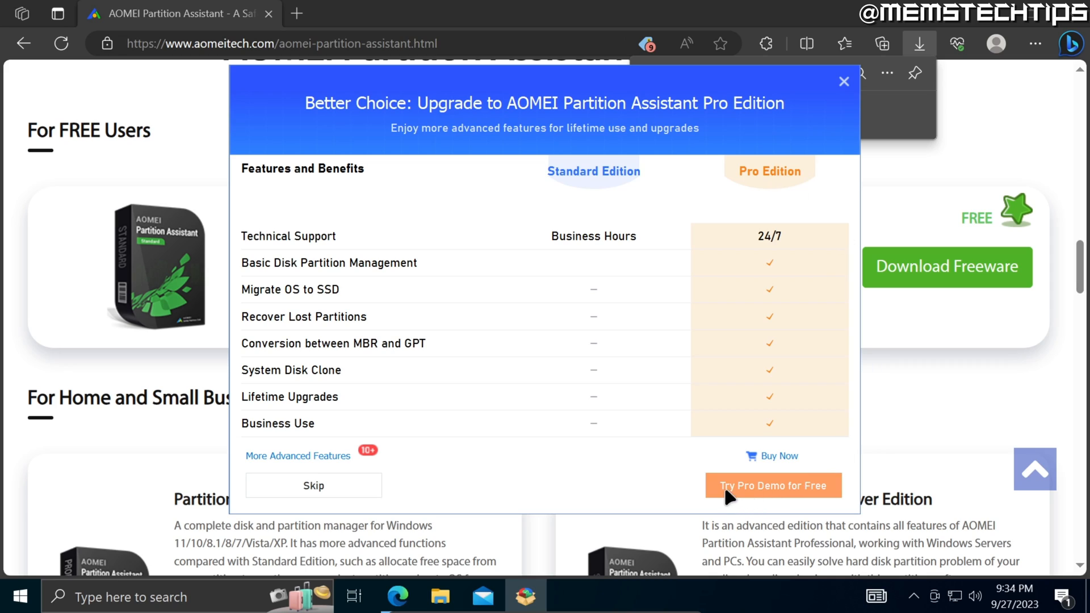
{"action": "mouse_move", "coordinate": [782, 462]}
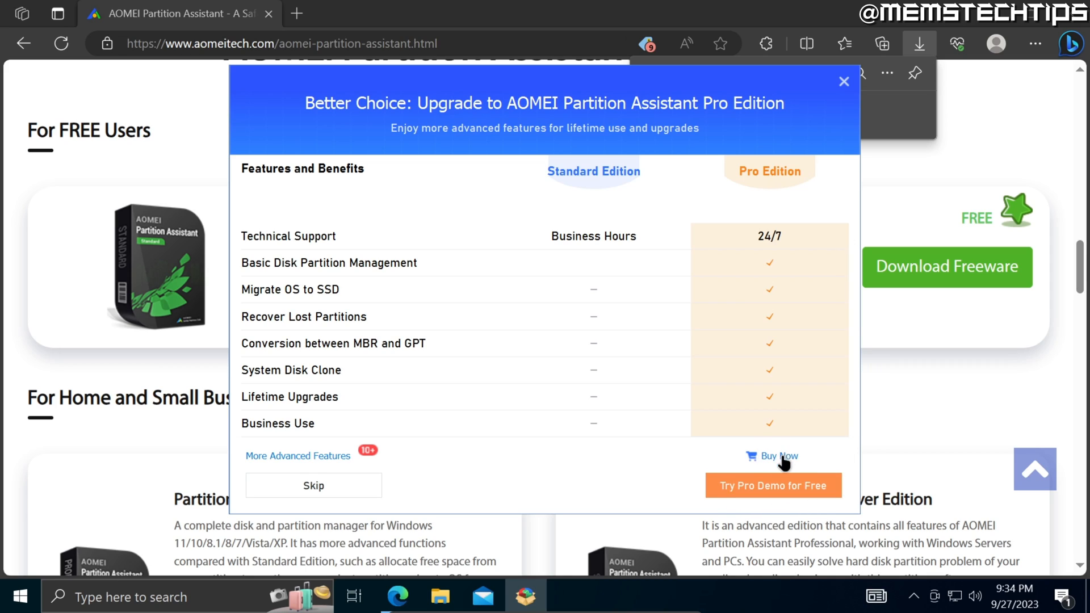
{"action": "mouse_move", "coordinate": [460, 484]}
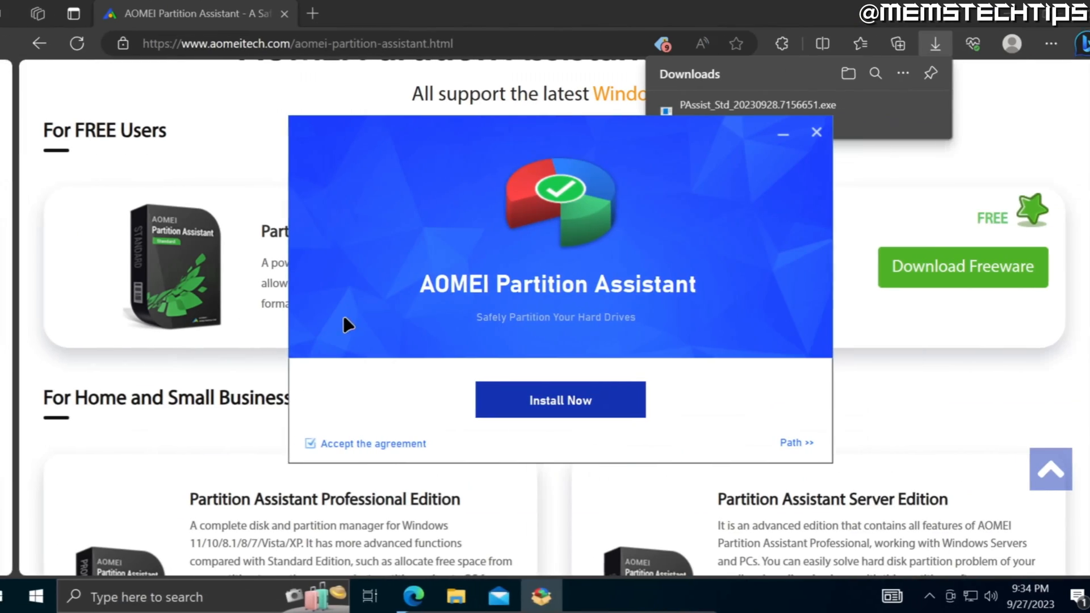
Accept the agreement and keep C:\Program Files (x86)\AOMEI Partition Assistant as install path
{"action": "left_click", "coordinate": [310, 444]}
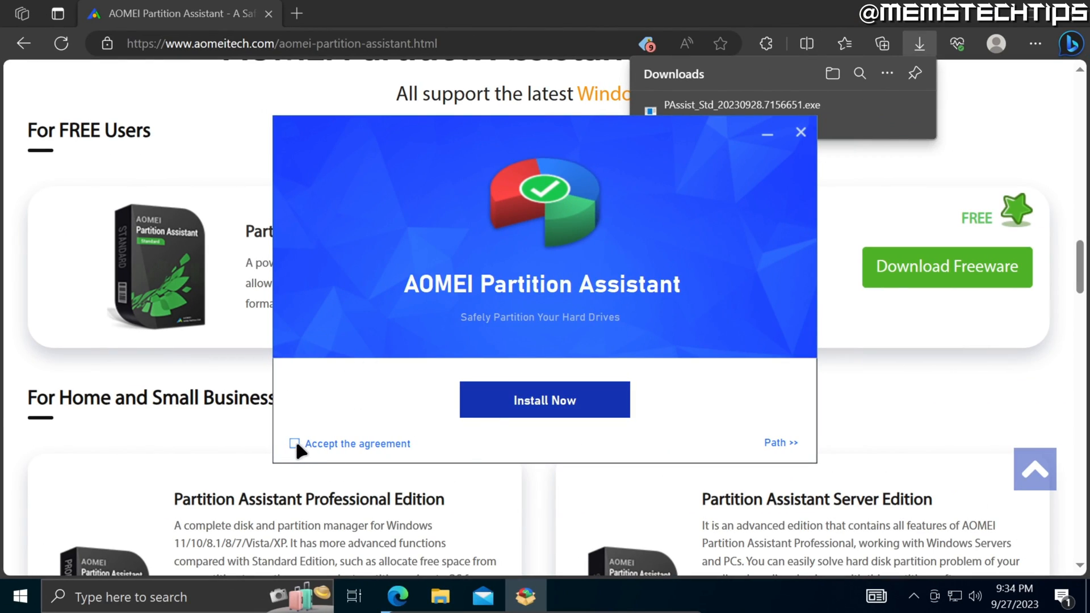
{"action": "left_click", "coordinate": [294, 444]}
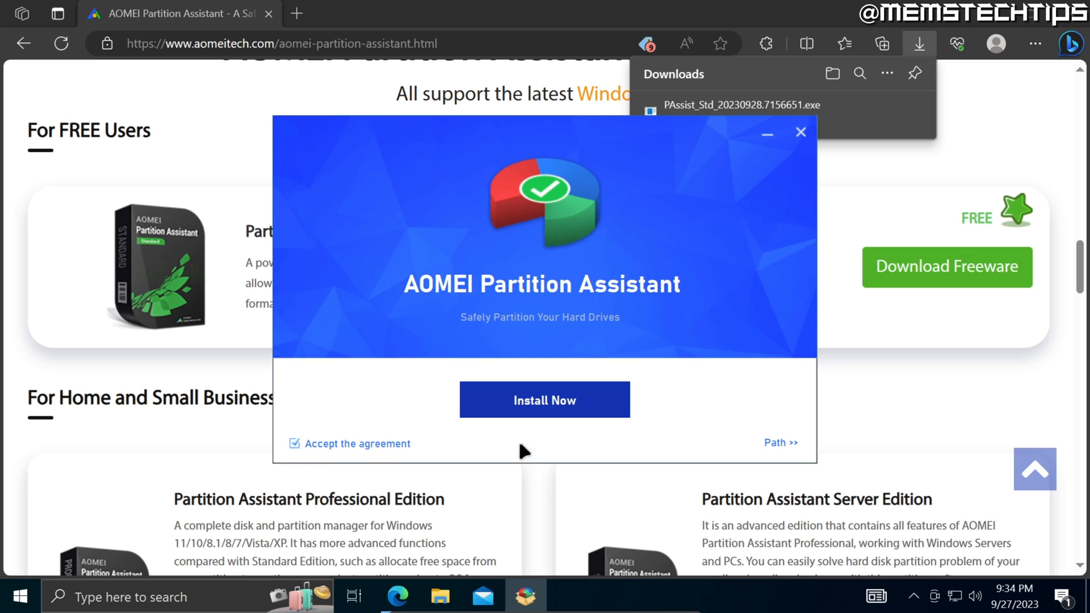
{"action": "mouse_move", "coordinate": [805, 465]}
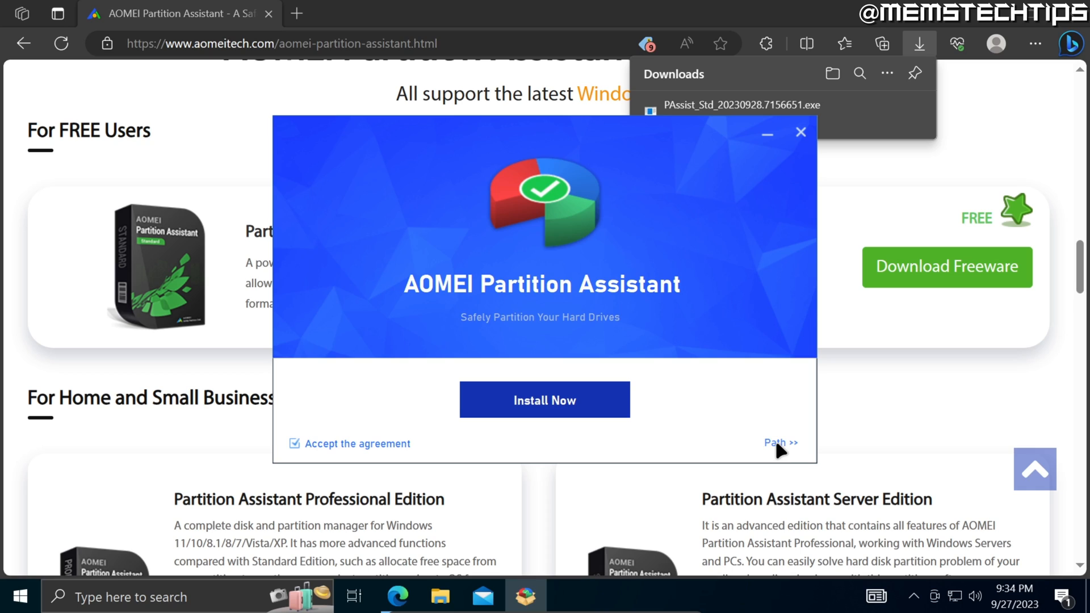
{"action": "left_click", "coordinate": [777, 442]}
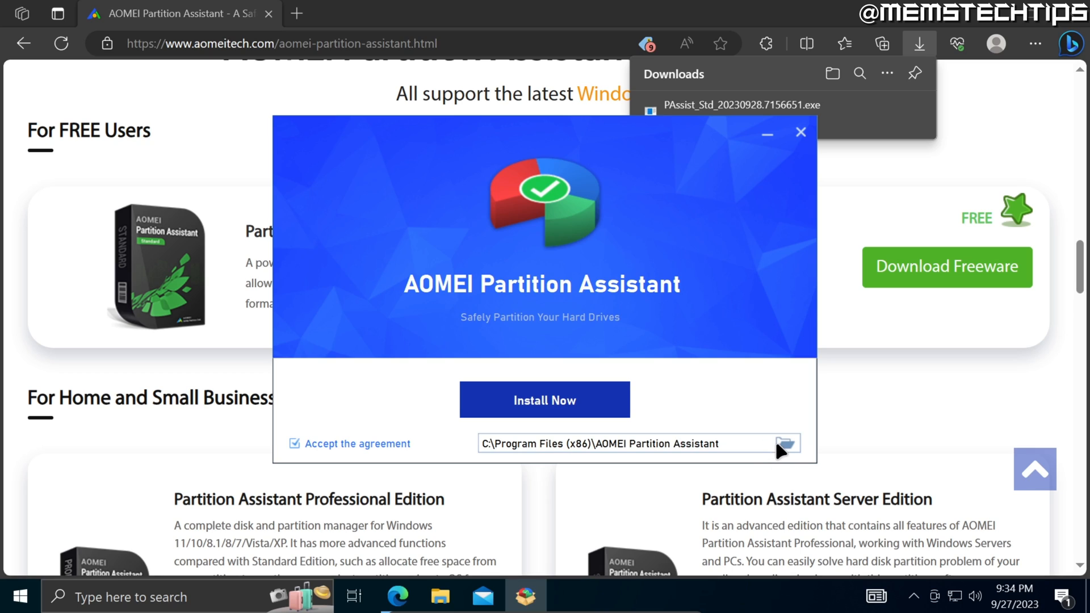
{"action": "mouse_move", "coordinate": [784, 449]}
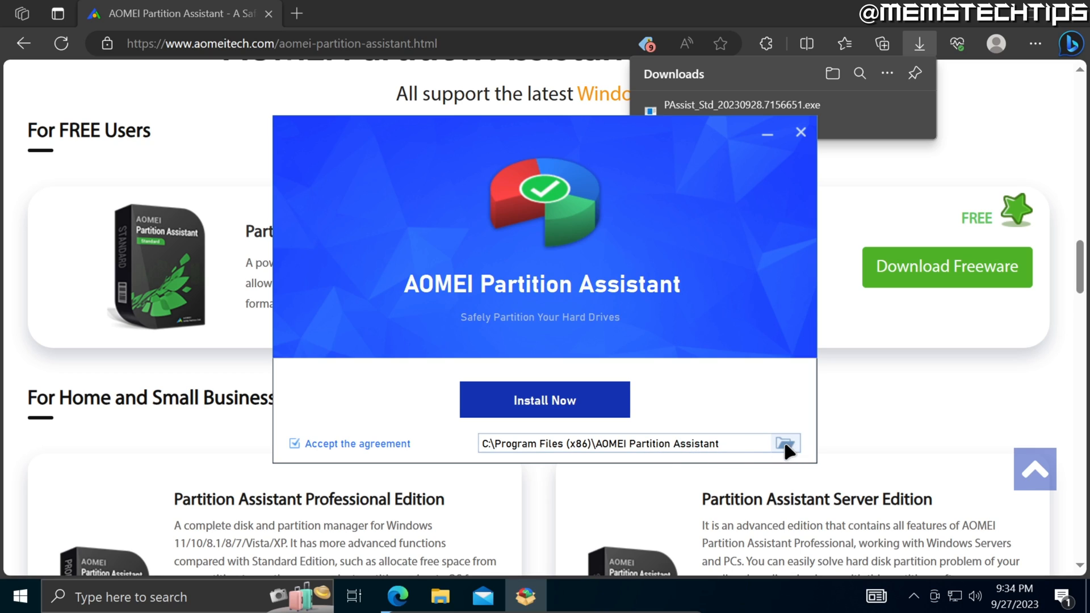
{"action": "left_click", "coordinate": [784, 443]}
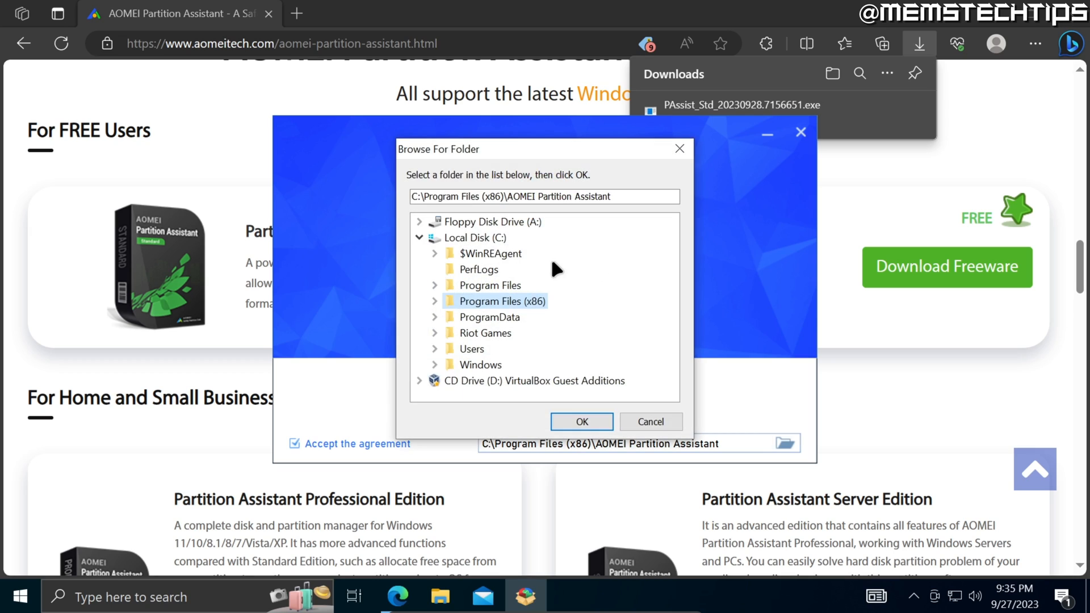
{"action": "left_click", "coordinate": [581, 421]}
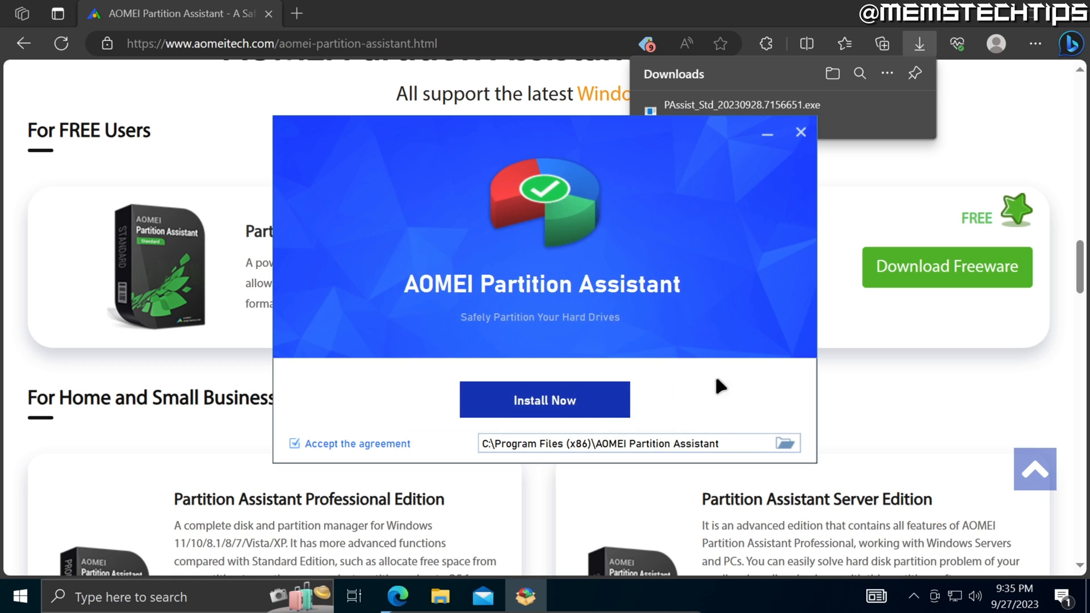
Install, untick the User Experience Improvement Program, and launch Partition Assistant via Enjoy Now
{"action": "left_click", "coordinate": [545, 400]}
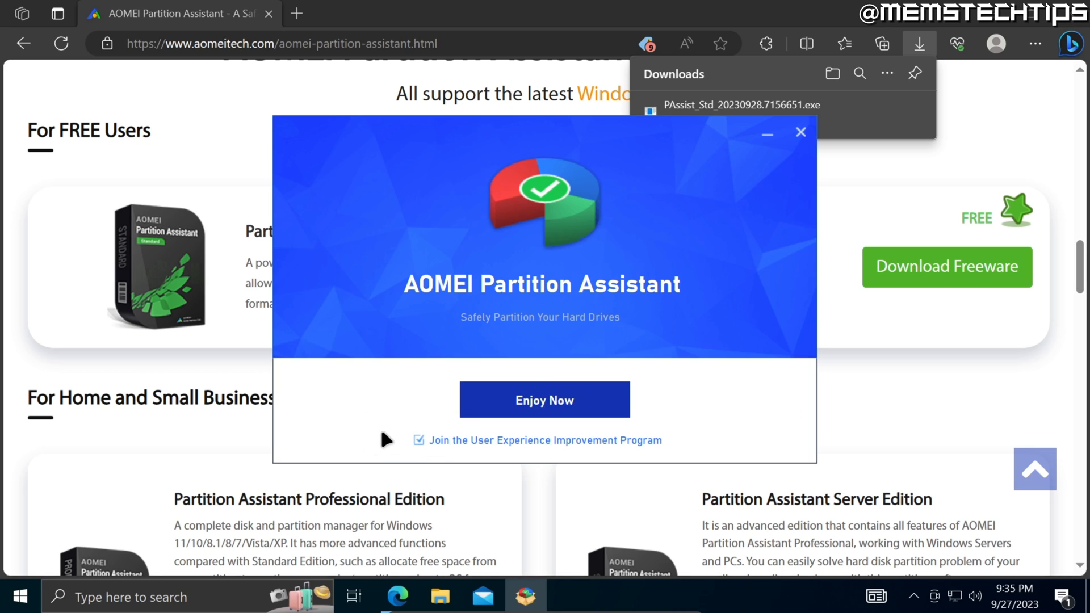
{"action": "mouse_move", "coordinate": [592, 462]}
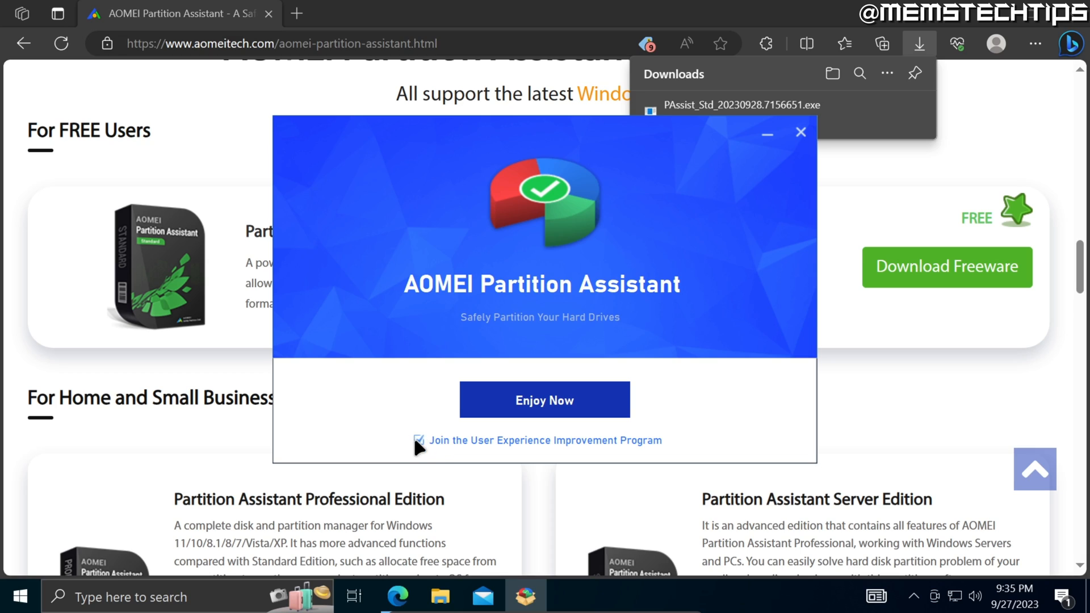
{"action": "left_click", "coordinate": [417, 439]}
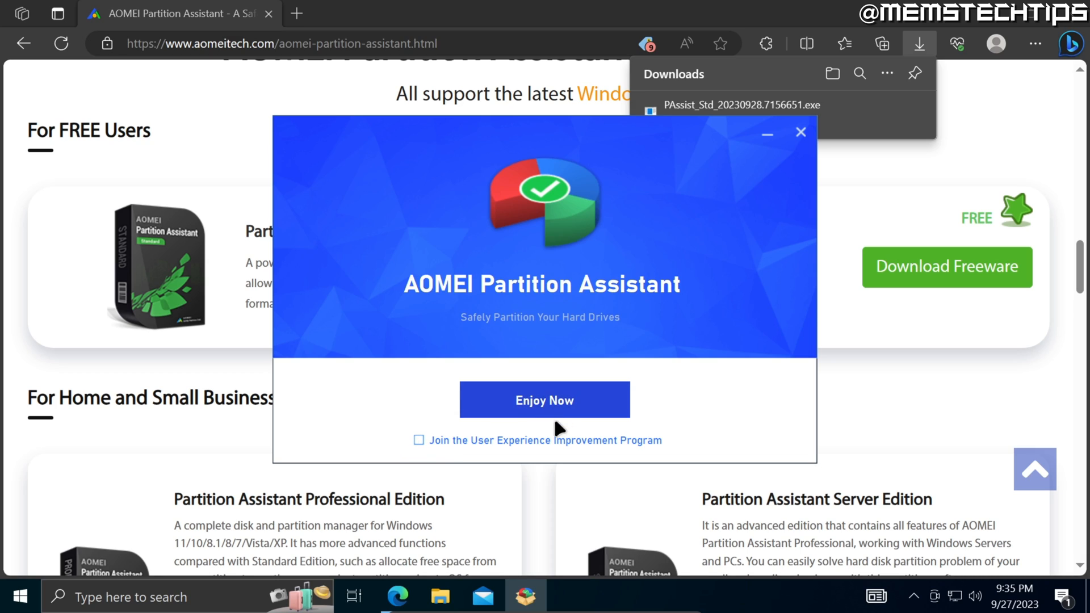
{"action": "left_click", "coordinate": [800, 131]}
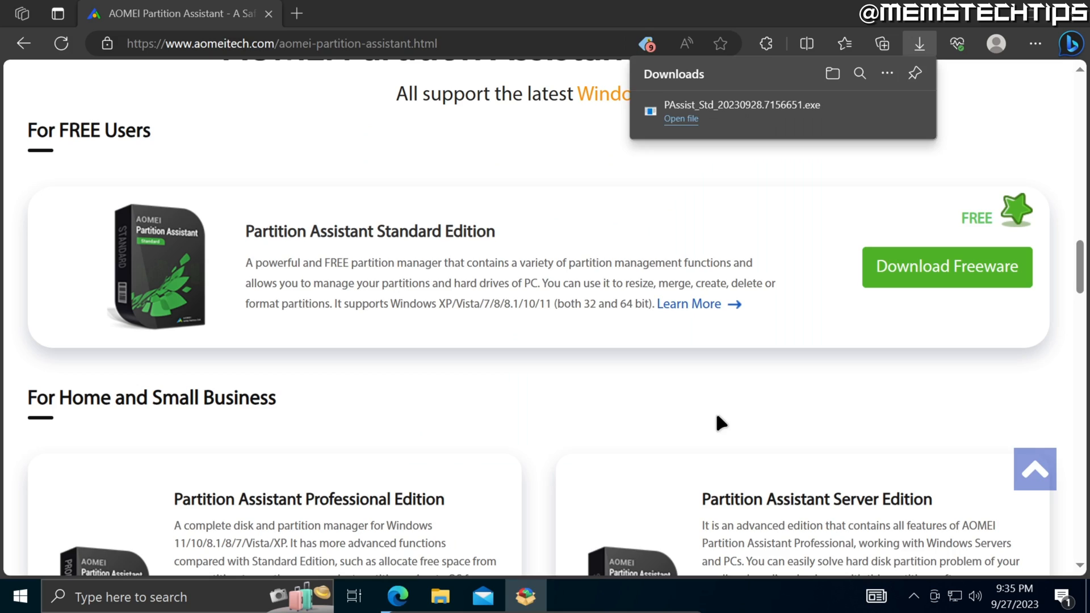
{"action": "left_click", "coordinate": [681, 119]}
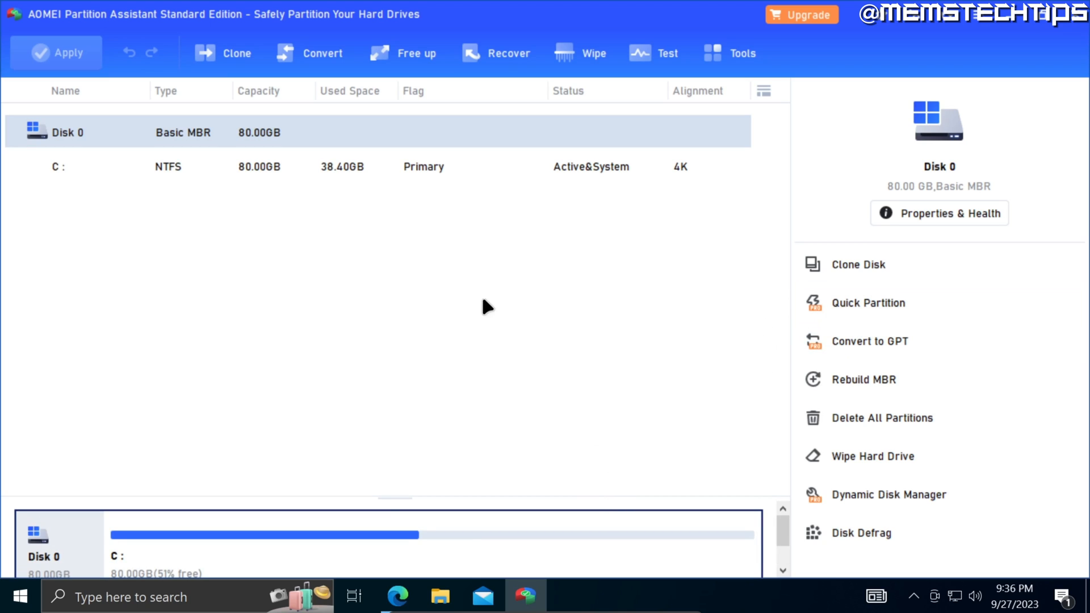
{"action": "mouse_move", "coordinate": [652, 239]}
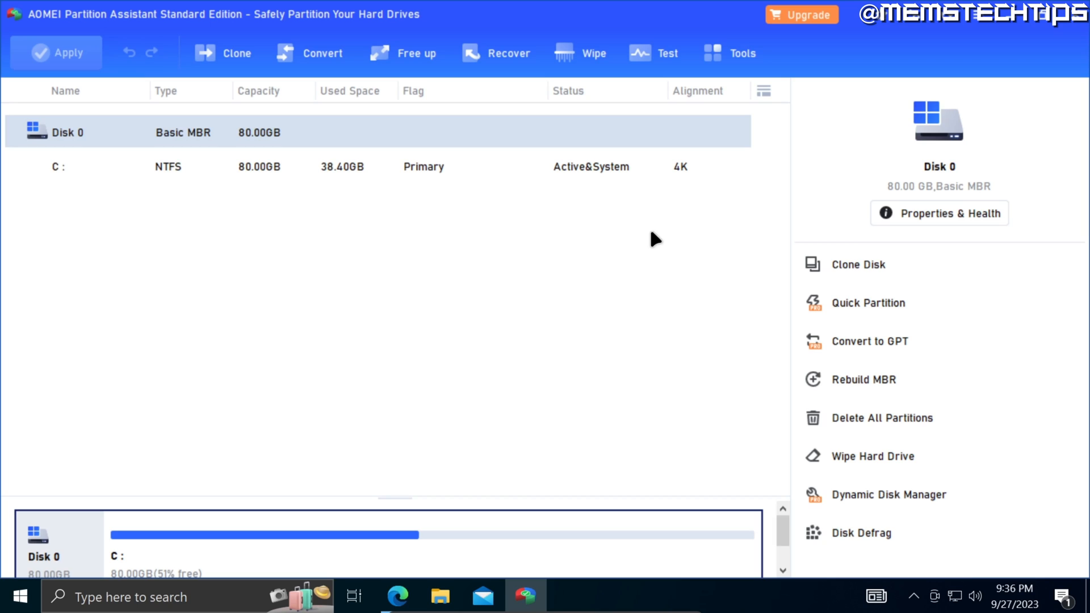
{"action": "left_click", "coordinate": [236, 52]}
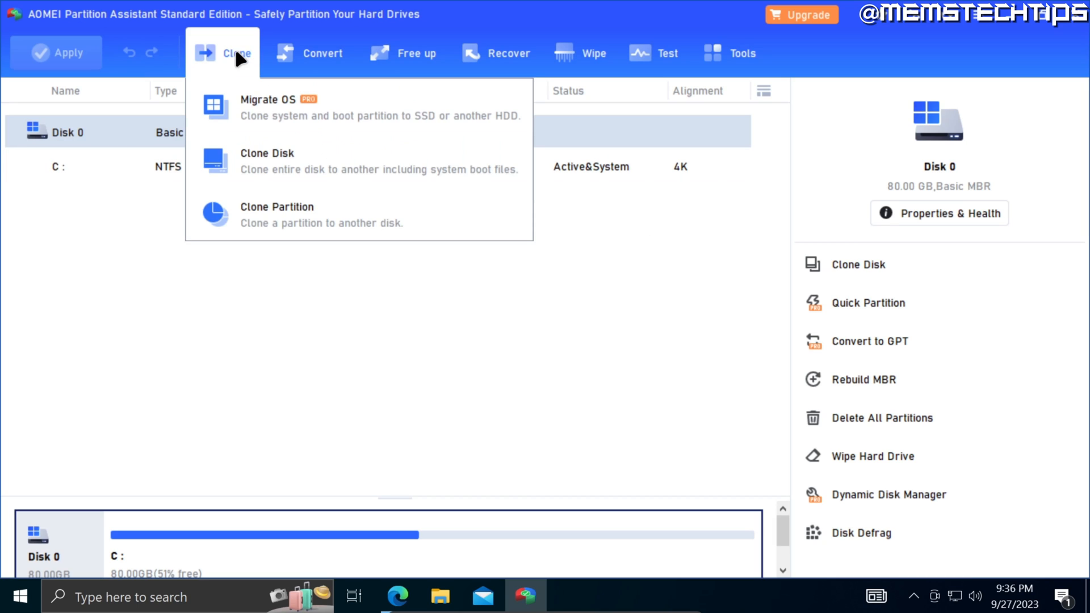
{"action": "left_click", "coordinate": [322, 53]}
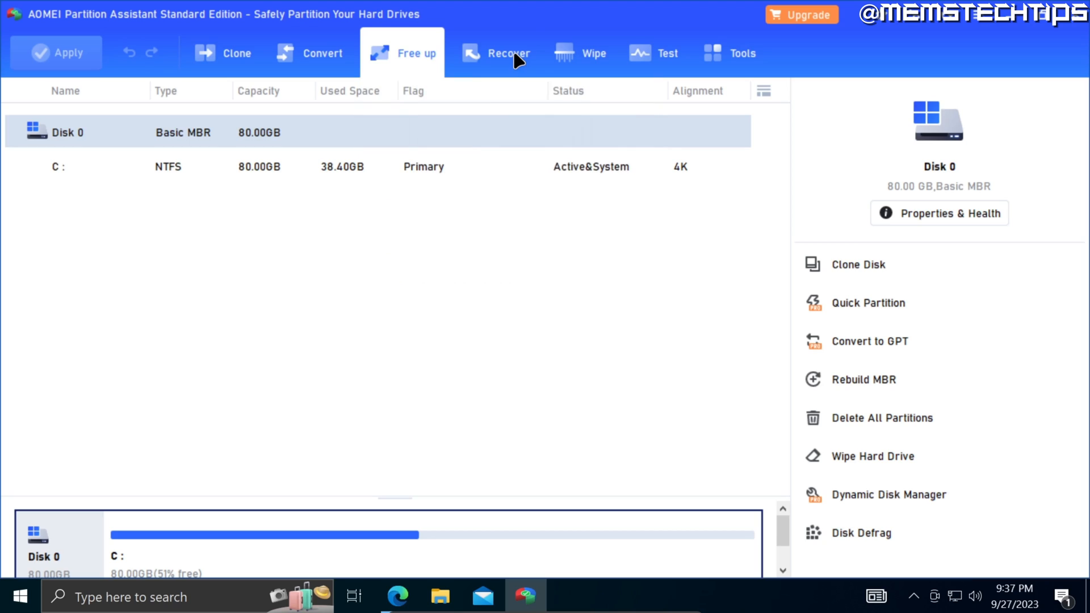
{"action": "left_click", "coordinate": [508, 53]}
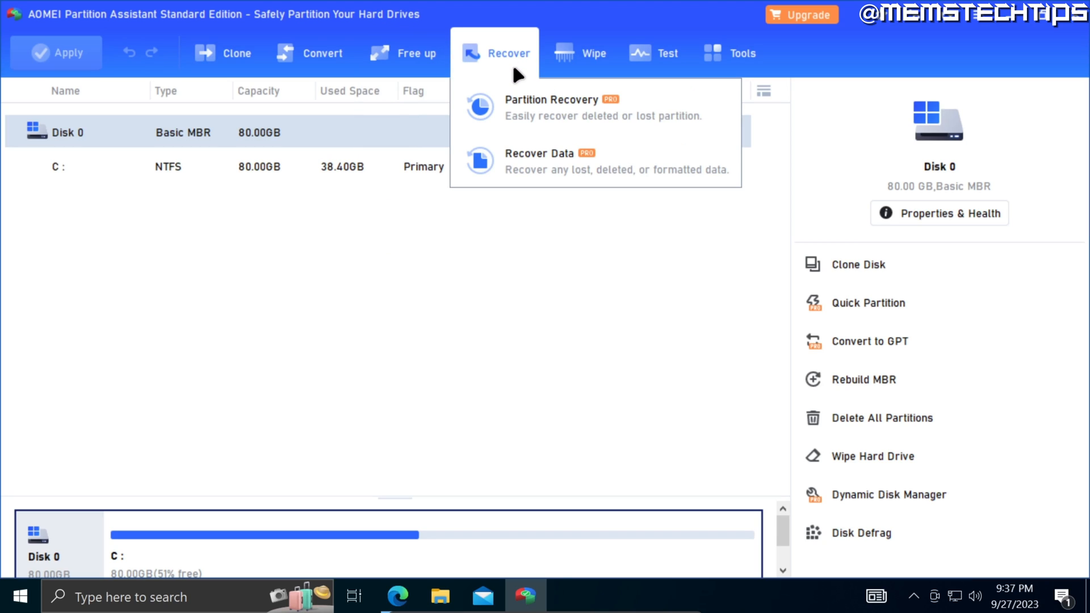